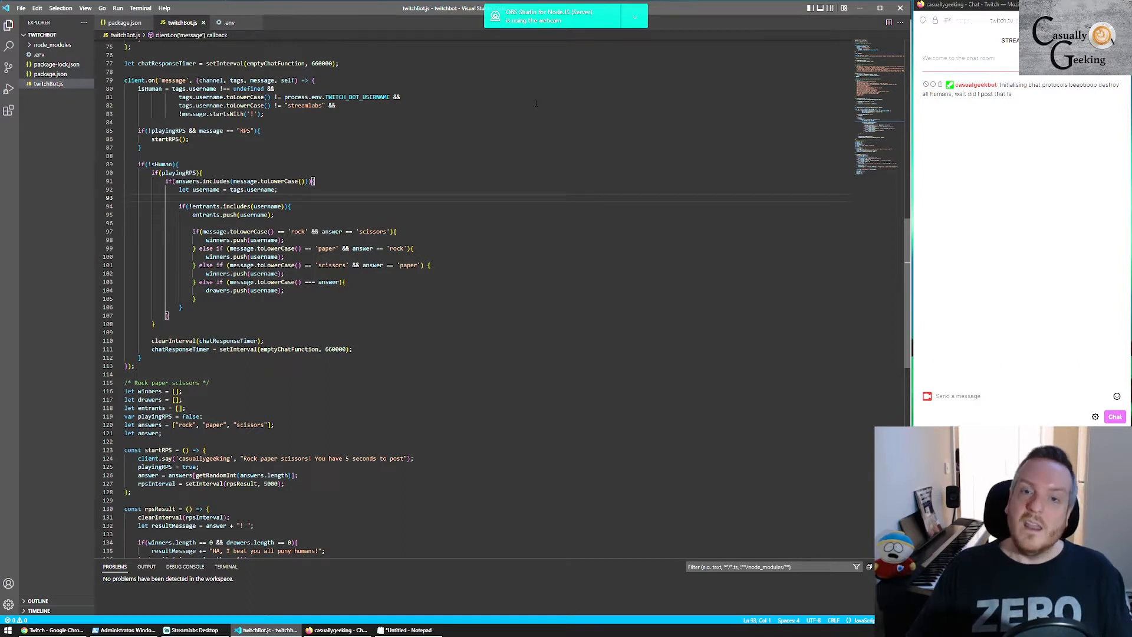
{"action": "mouse_move", "coordinate": [962, 195]}
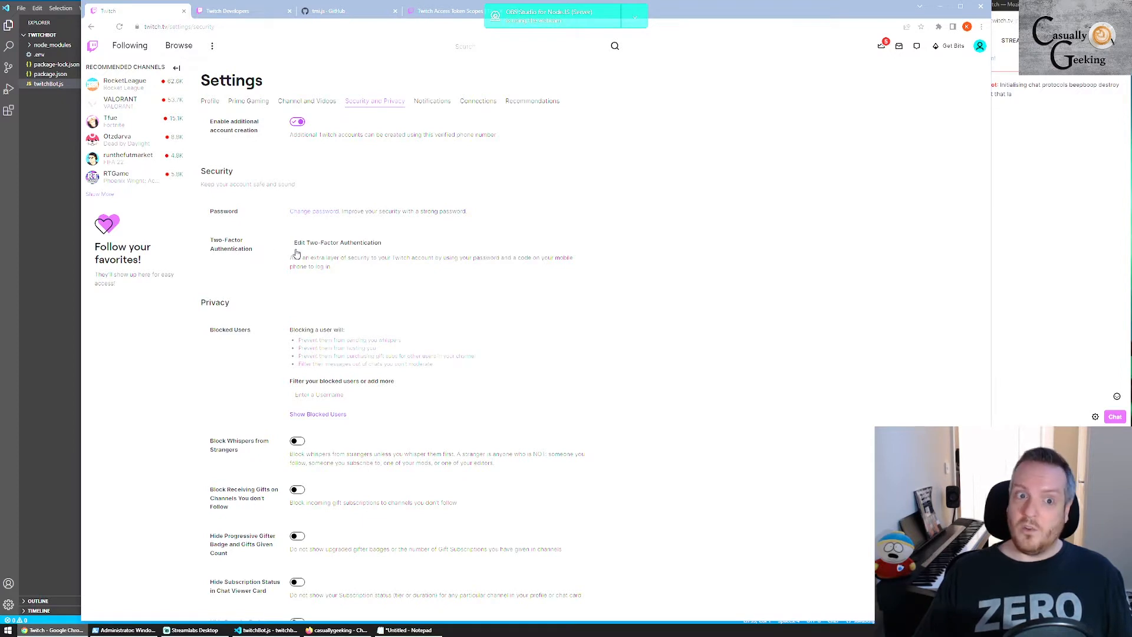
{"action": "mouse_move", "coordinate": [361, 157]}
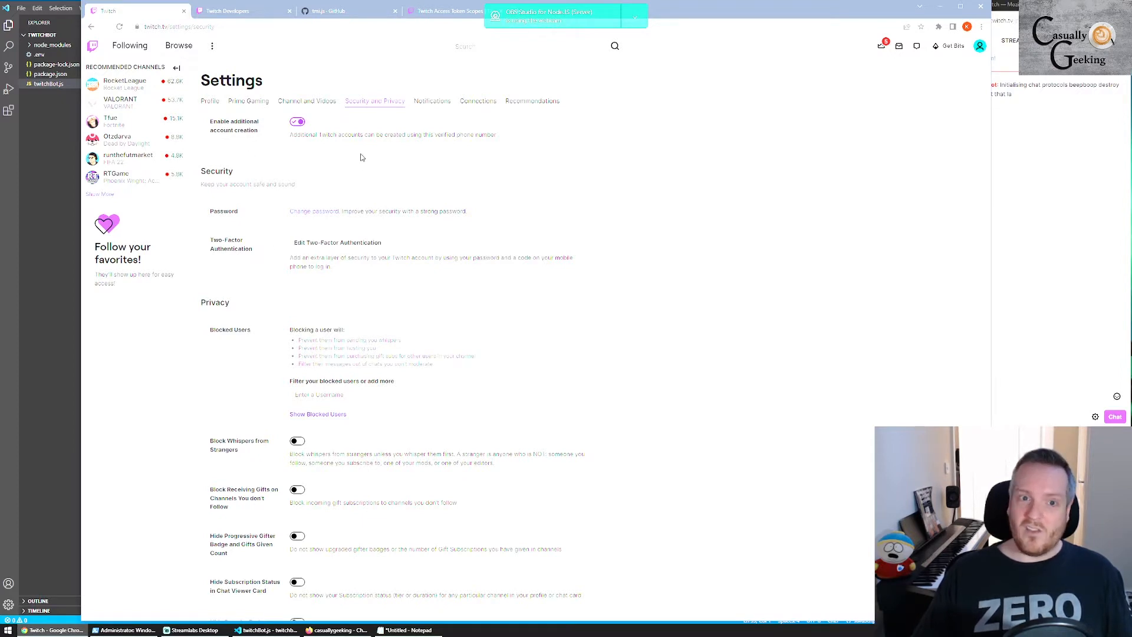
Switch to the Twitch Developers console listing the bot's registered application.
{"action": "left_click", "coordinate": [231, 10]}
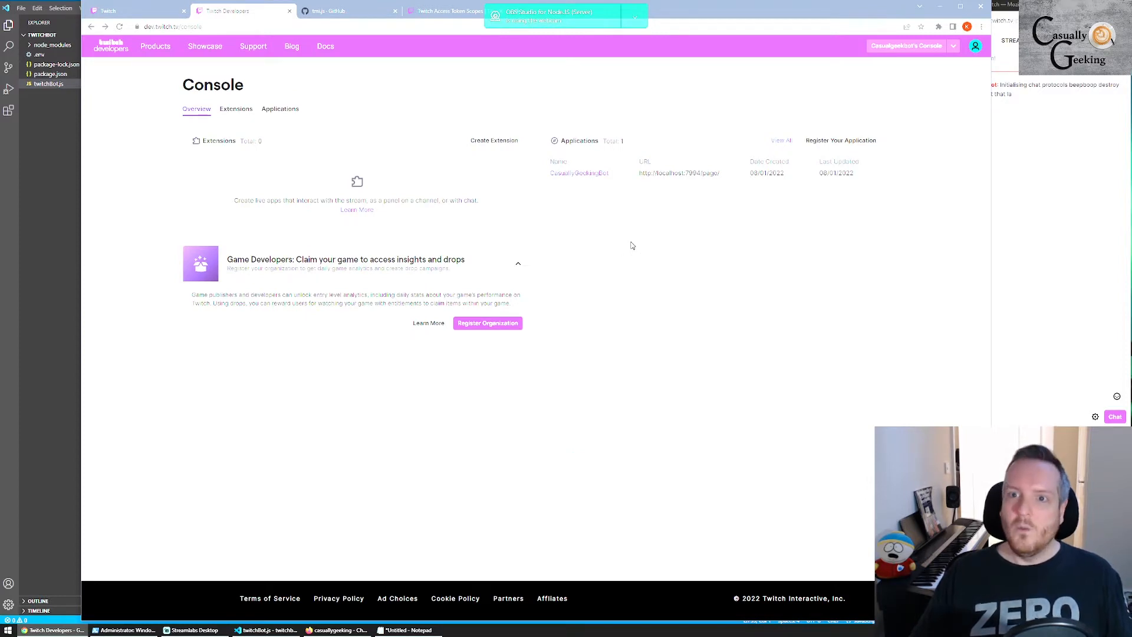
{"action": "mouse_move", "coordinate": [842, 201]}
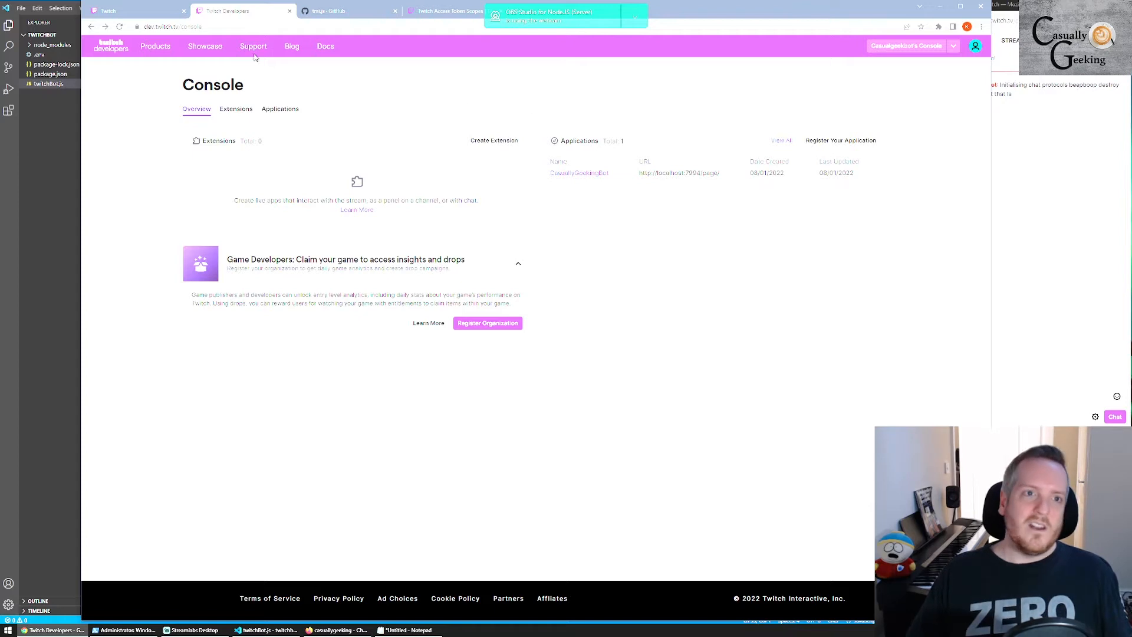
{"action": "mouse_move", "coordinate": [832, 225]}
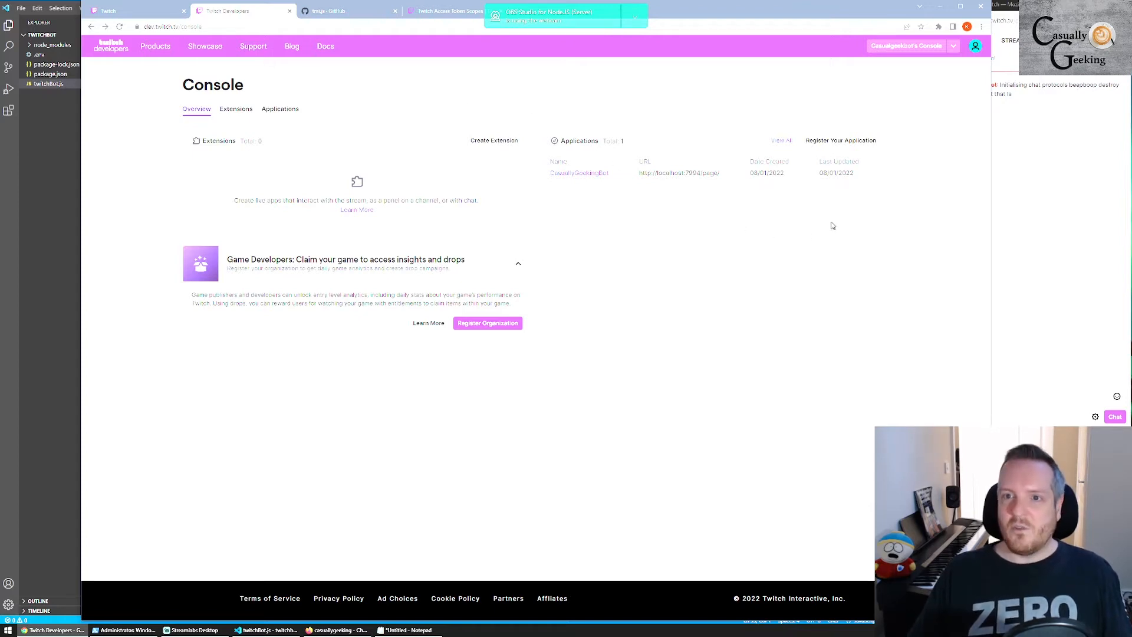
{"action": "mouse_move", "coordinate": [849, 160]}
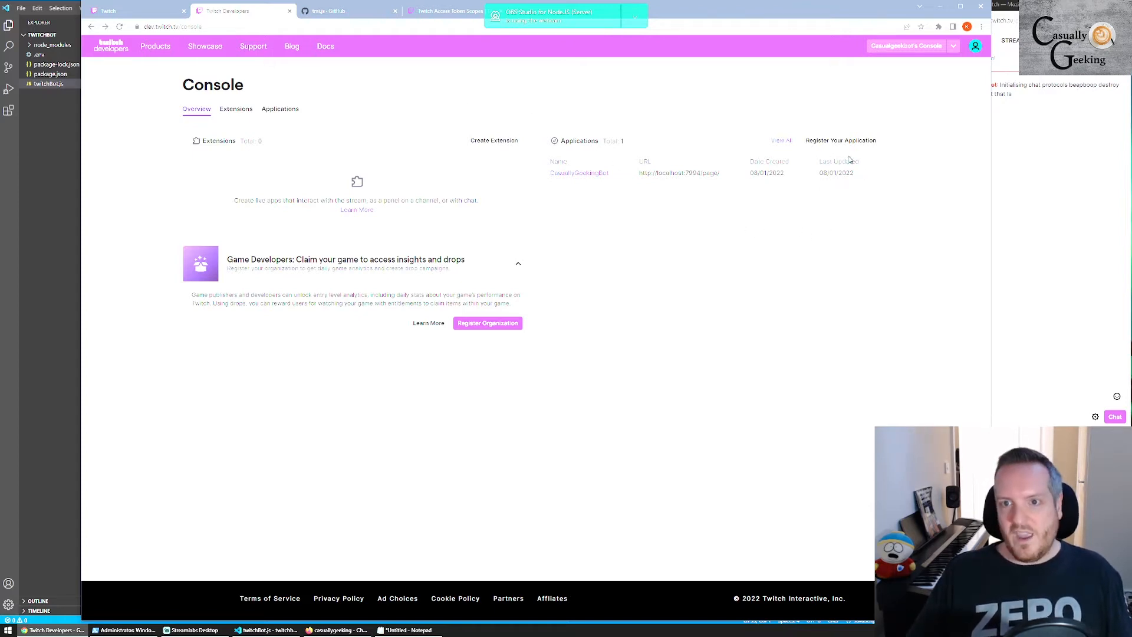
Start registering a new application from the Console Overview.
{"action": "left_click", "coordinate": [840, 141]}
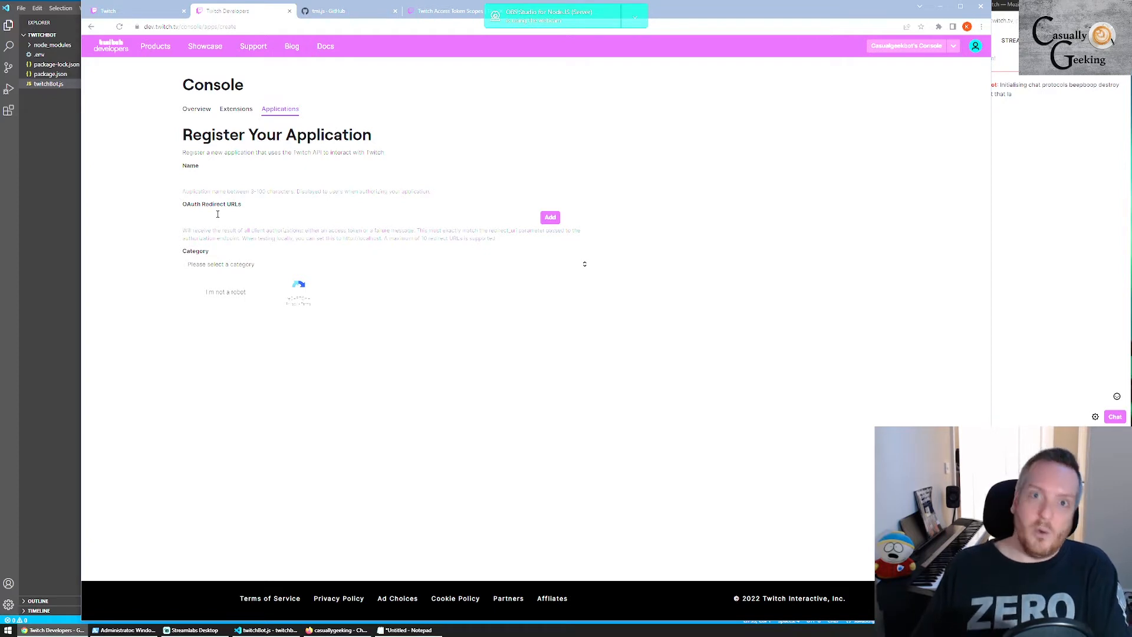
{"action": "mouse_move", "coordinate": [270, 237]}
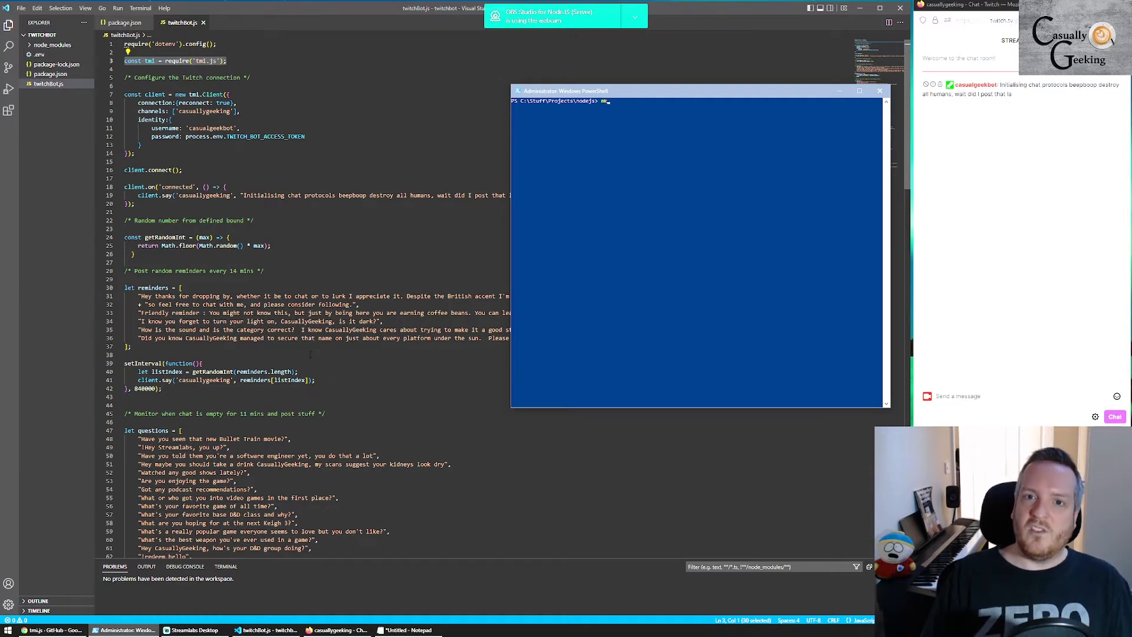
Create a 'test' folder, run npm init with defaults, and begin 'npm i tmi.js'.
{"action": "type", "text": "mkdir test"}
{"action": "type", "text": "cd .\\test\\"}
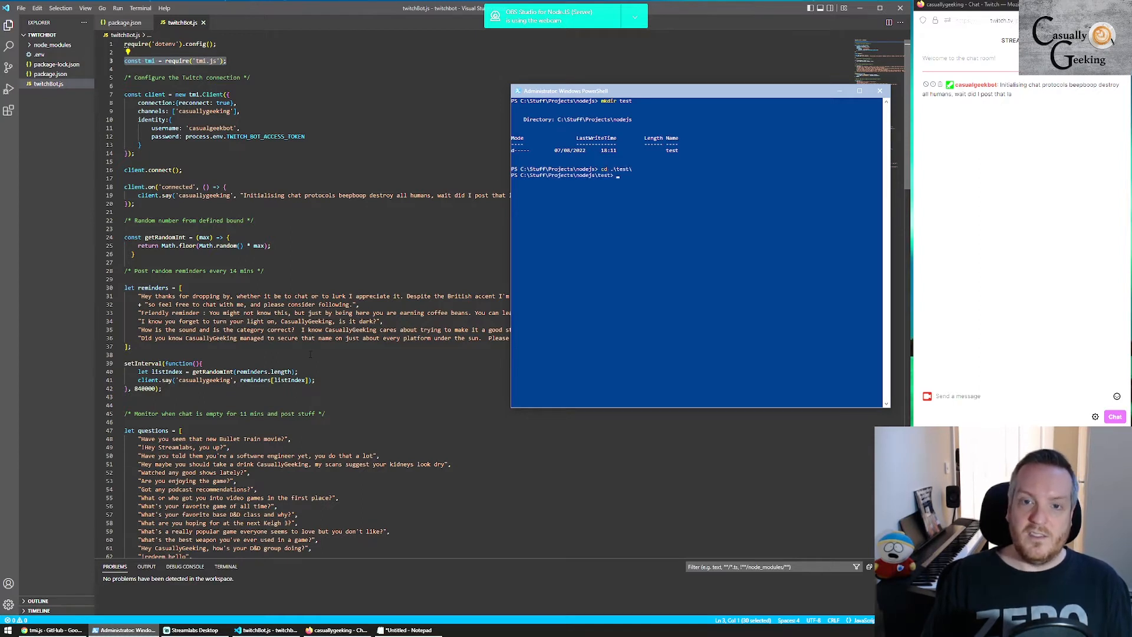
{"action": "type", "text": "npm i"}
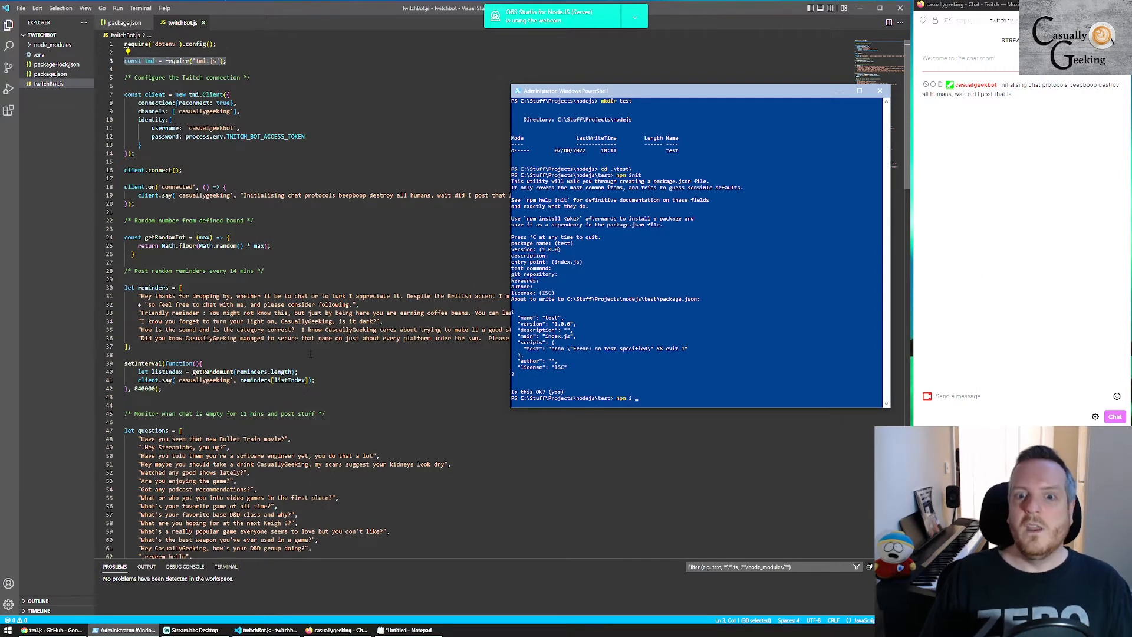
{"action": "type", "text": "tmi.j"}
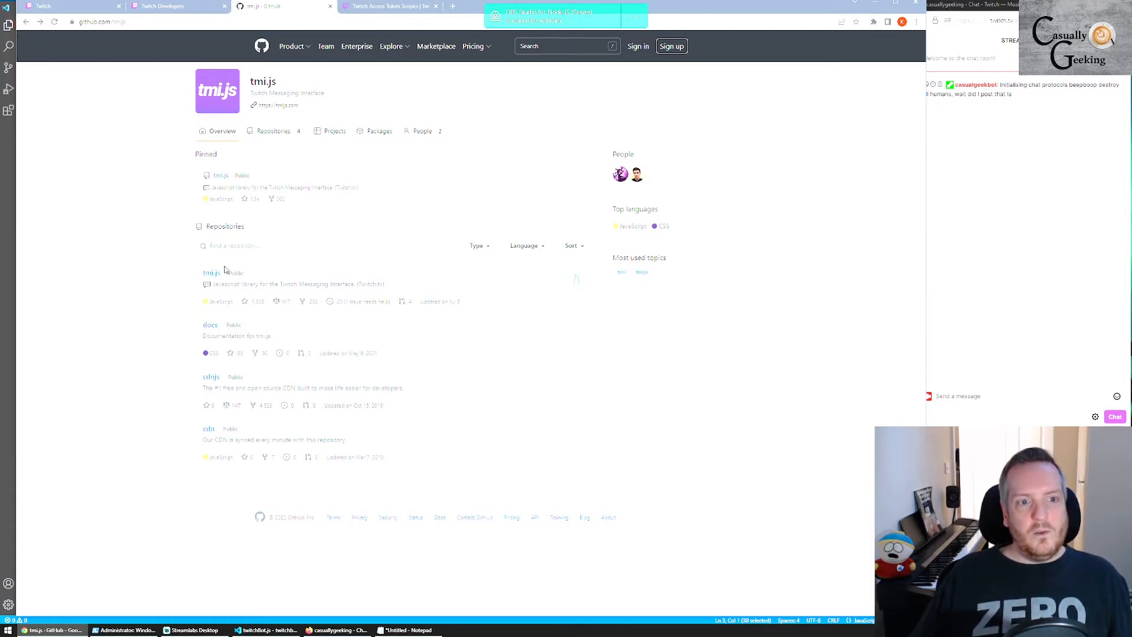
{"action": "mouse_move", "coordinate": [212, 273]}
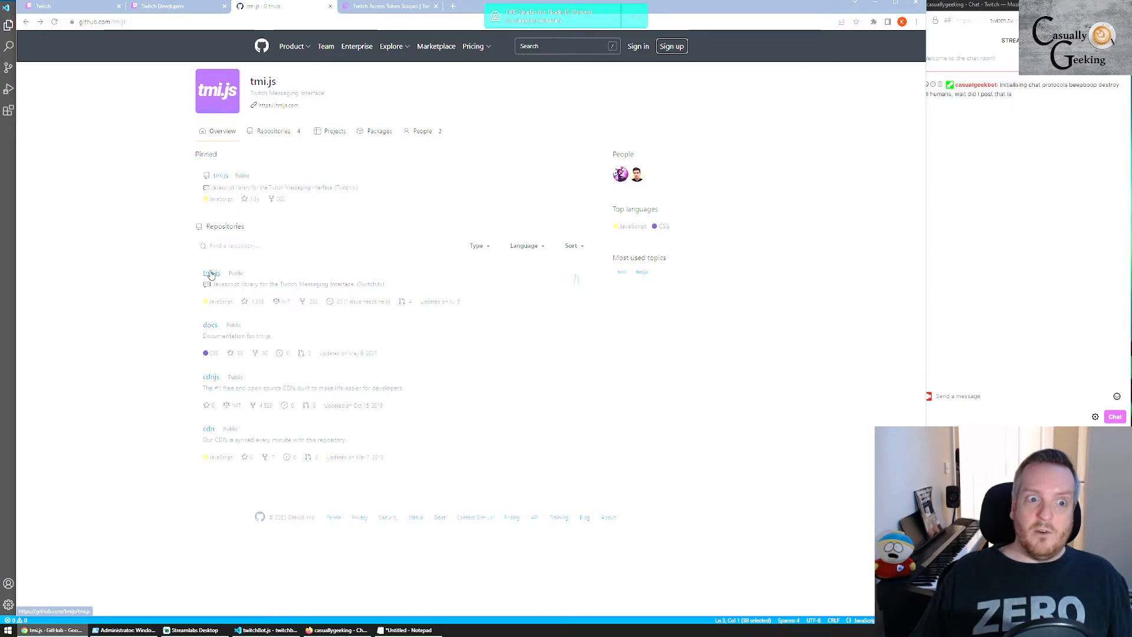
{"action": "mouse_move", "coordinate": [200, 327]}
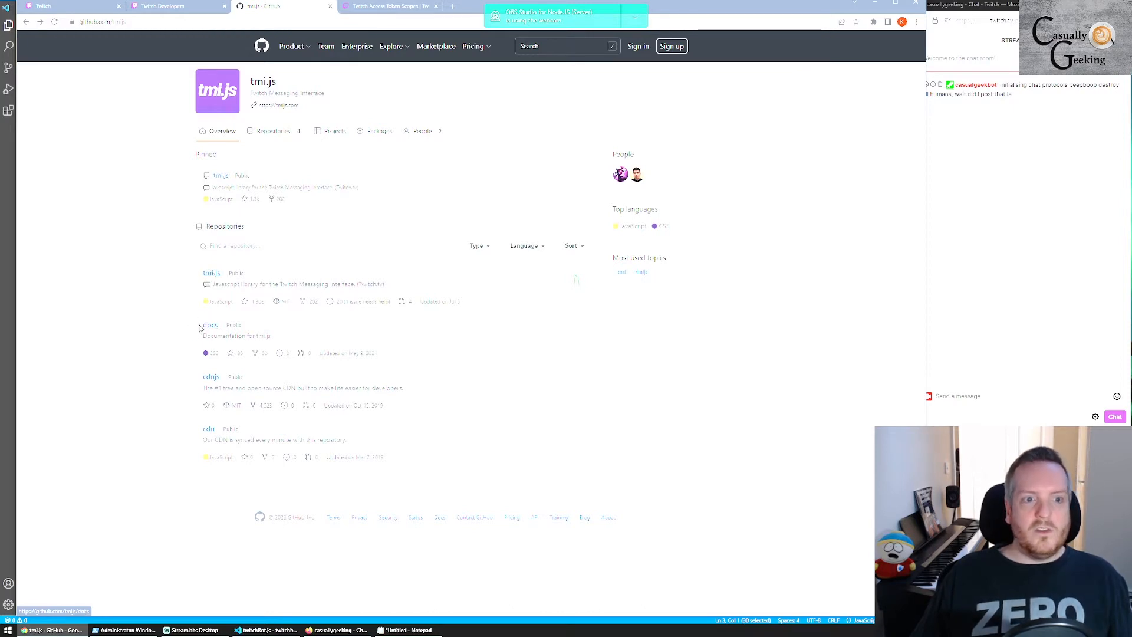
Open the tmijs docs repository and start its ZIP download, cancelling the save dialog.
{"action": "left_click", "coordinate": [209, 324]}
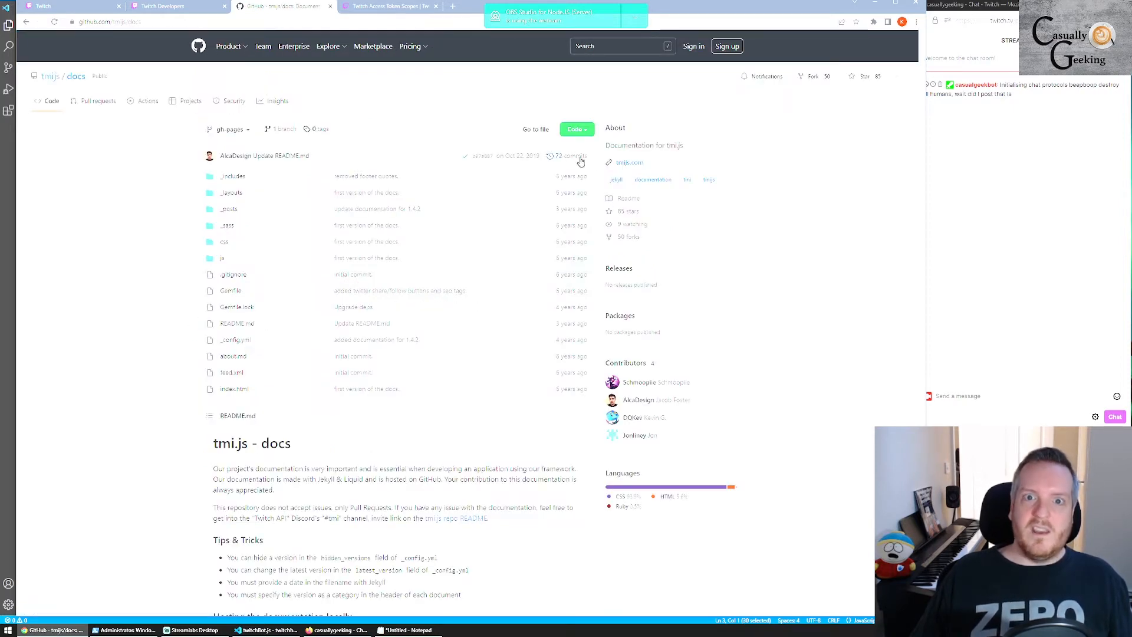
{"action": "left_click", "coordinate": [575, 128]}
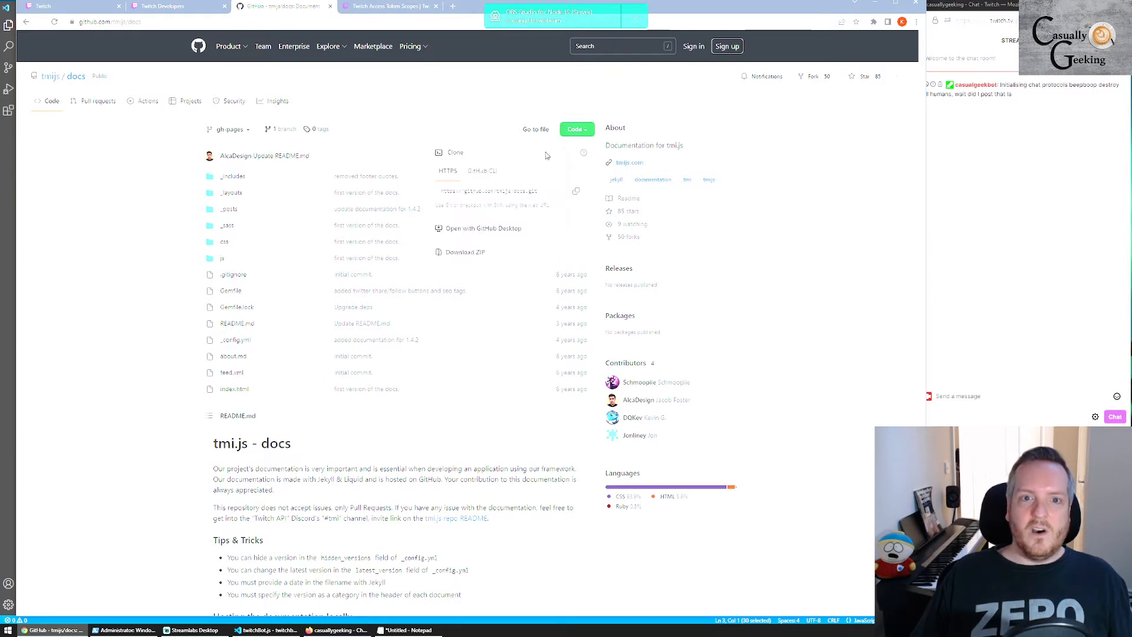
{"action": "mouse_move", "coordinate": [488, 256]}
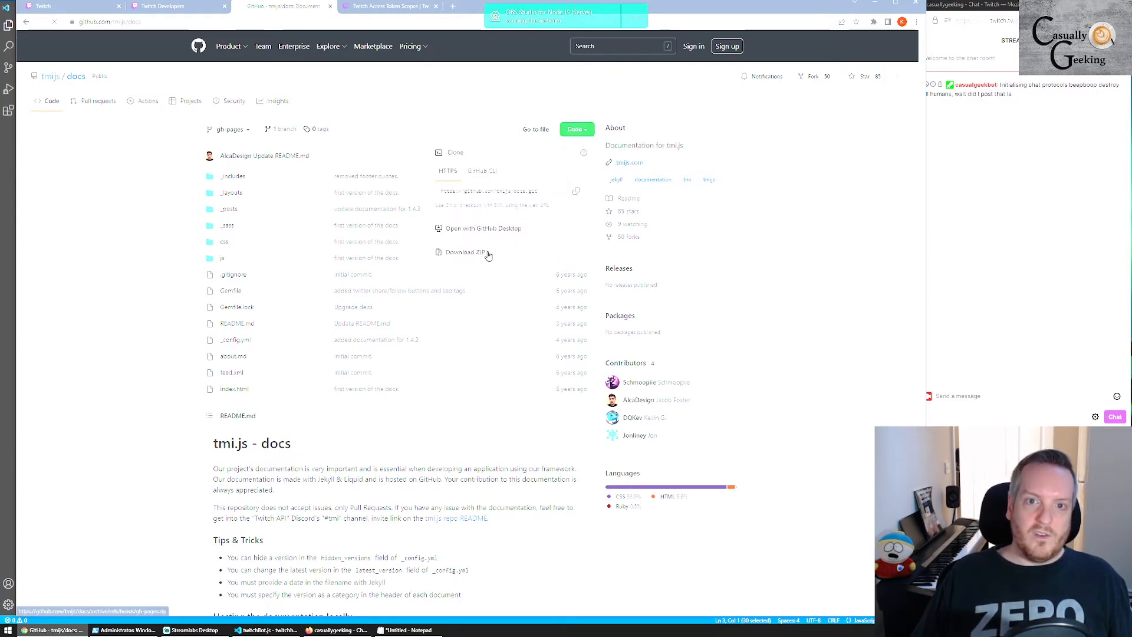
{"action": "left_click", "coordinate": [468, 252]}
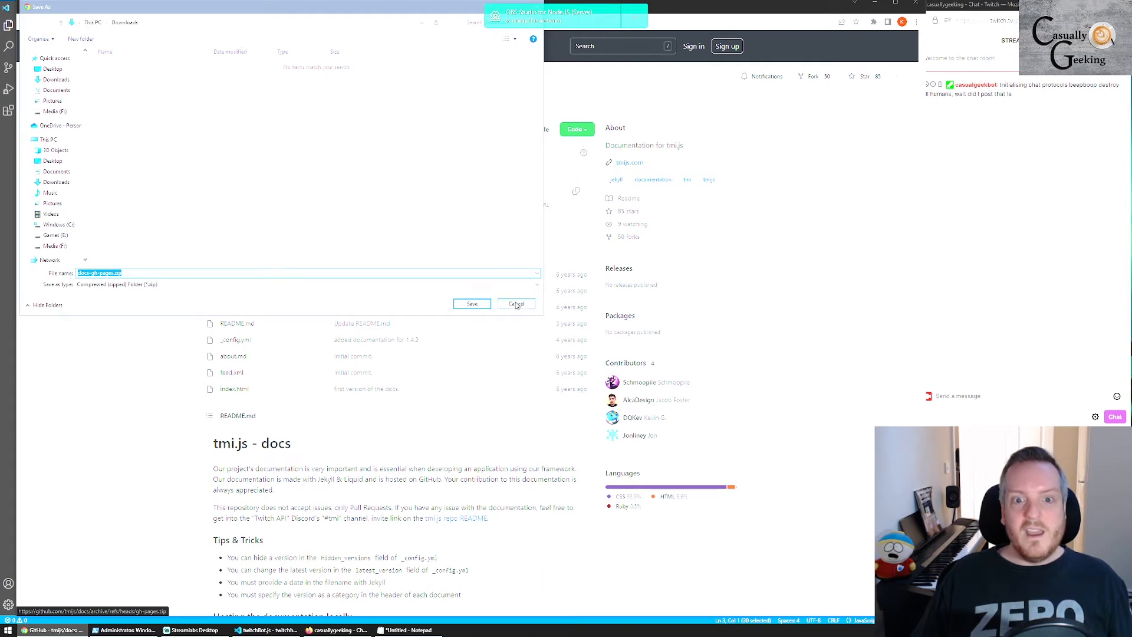
{"action": "left_click", "coordinate": [515, 303]}
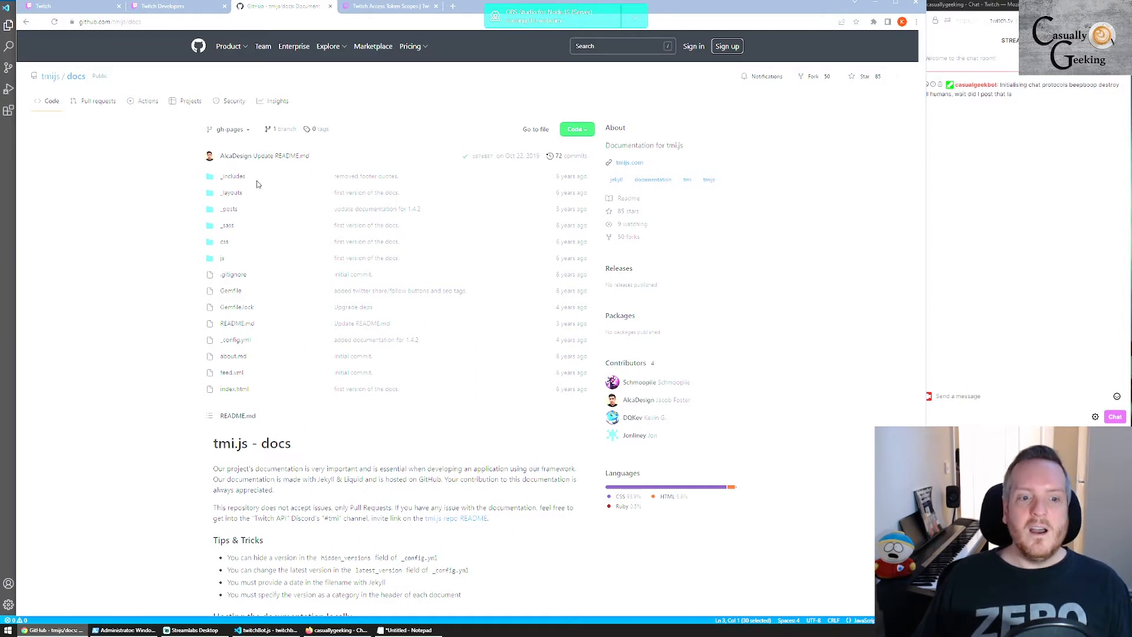
Return to the bot project and view the start script in package.json.
{"action": "left_click", "coordinate": [125, 629]}
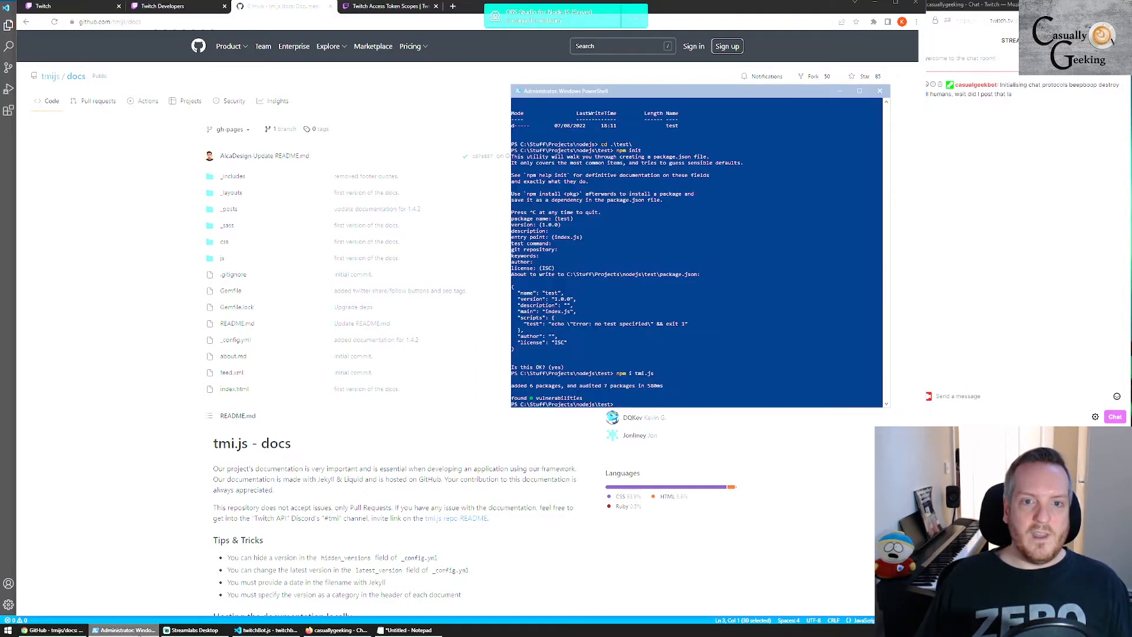
{"action": "left_click", "coordinate": [271, 630]}
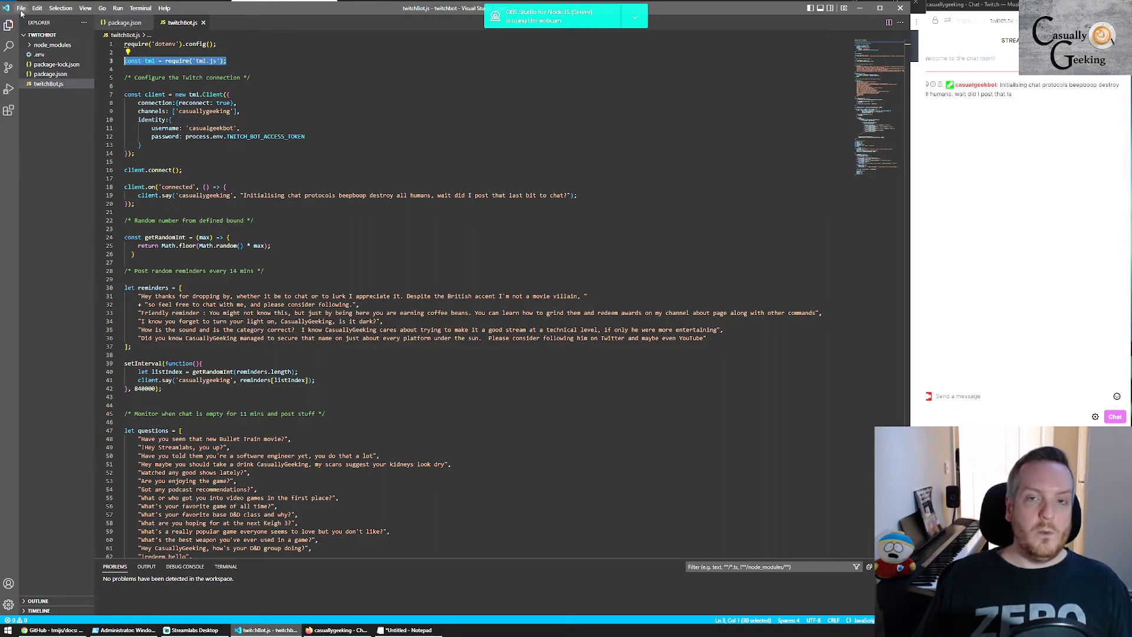
{"action": "left_click", "coordinate": [20, 8]}
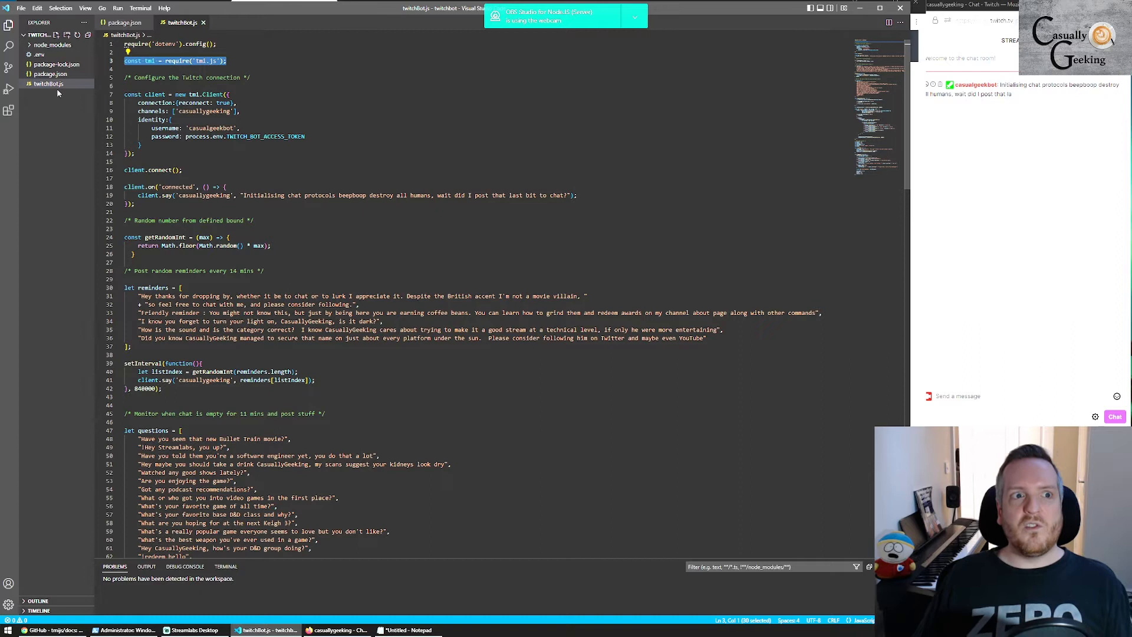
{"action": "left_click", "coordinate": [49, 74]}
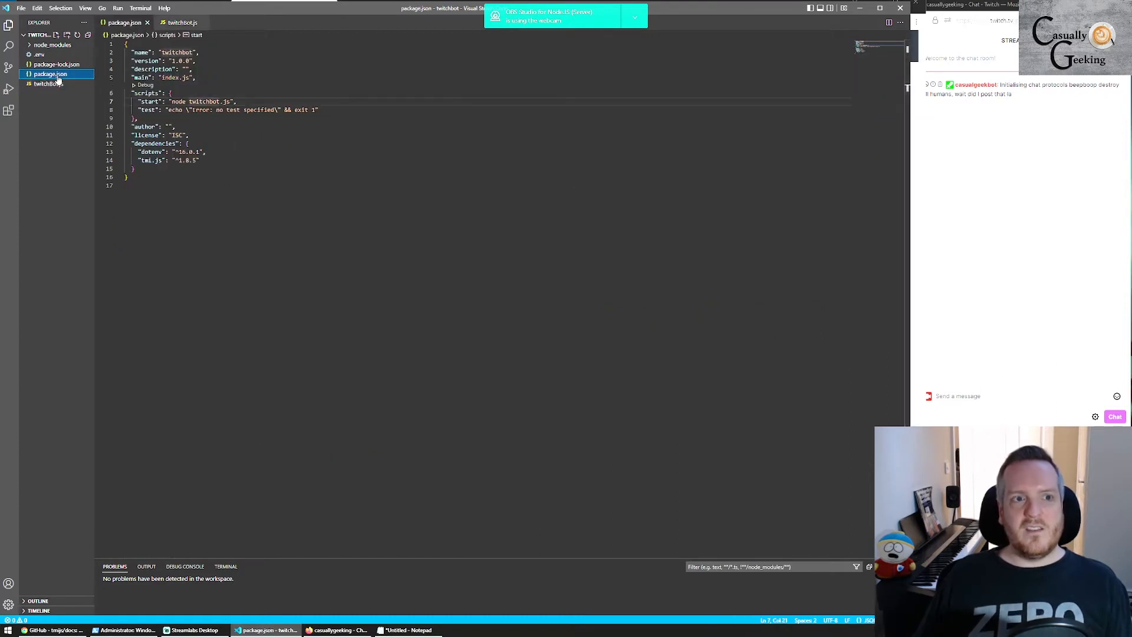
{"action": "mouse_move", "coordinate": [51, 73]}
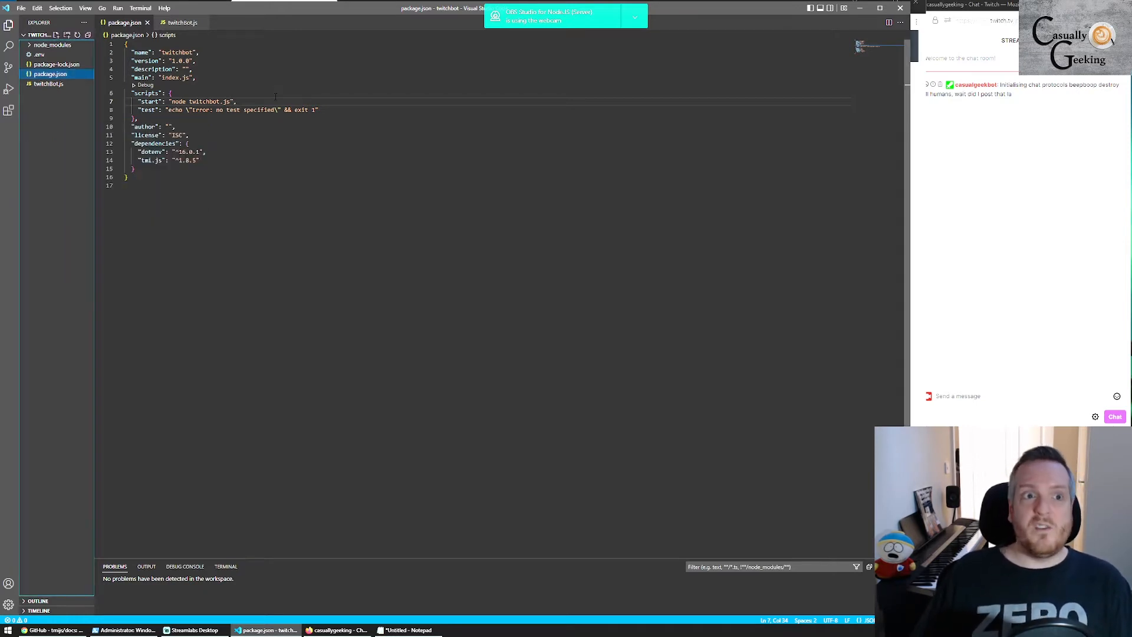
Go over the tmi.Client options, highlighting process.env.TWITCH_BOT_ACCESS_TOKEN.
{"action": "left_click", "coordinate": [182, 23]}
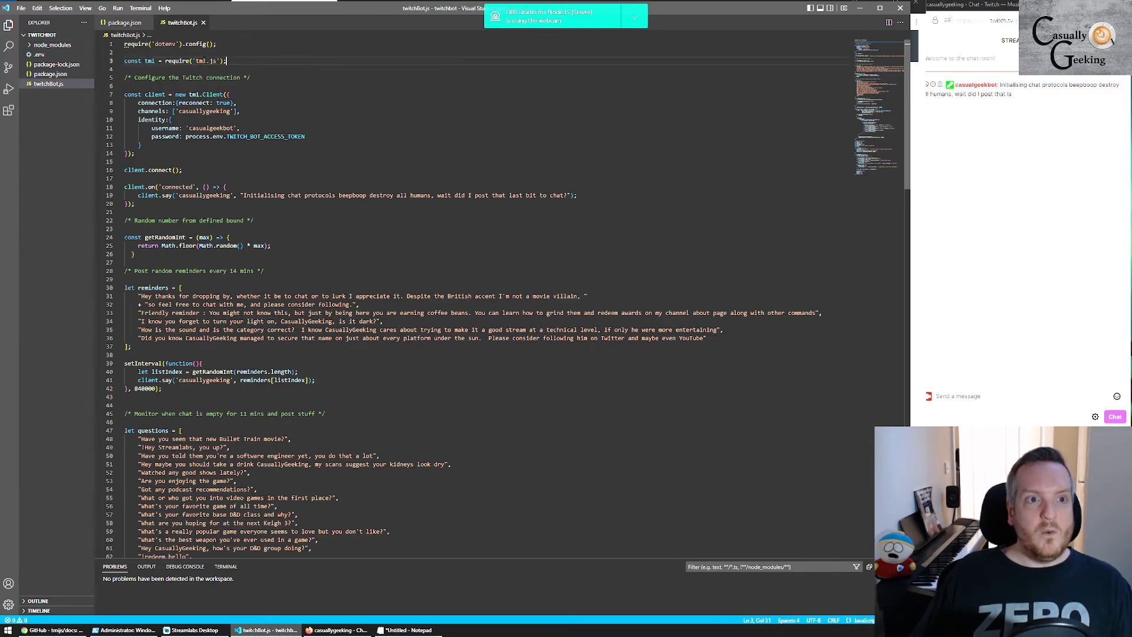
{"action": "triple_click", "coordinate": [174, 61]}
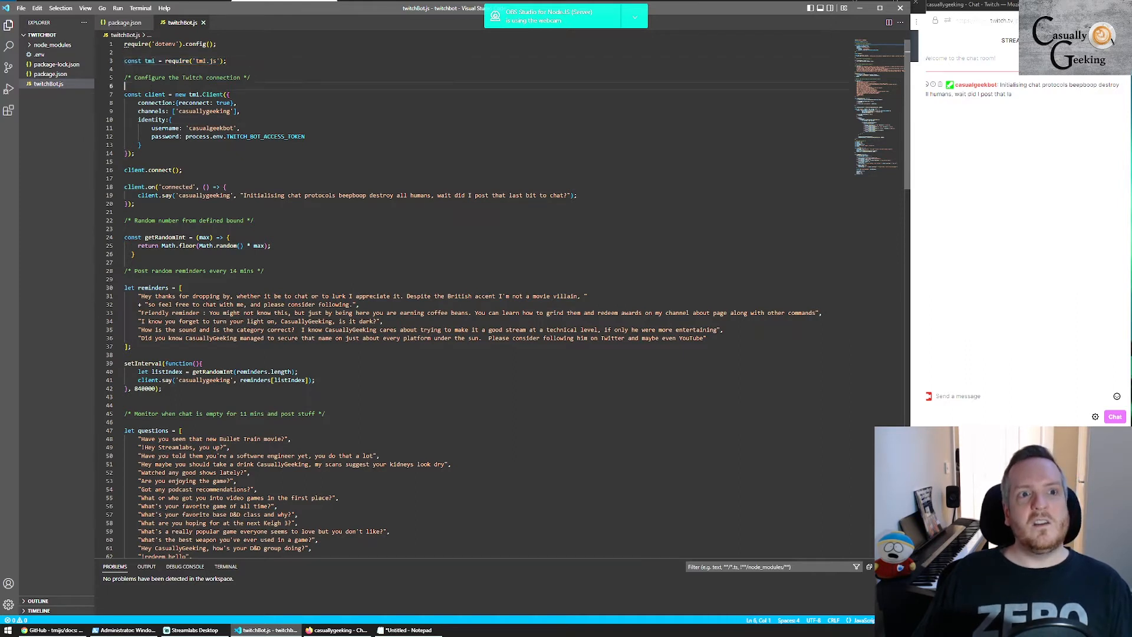
{"action": "left_click_drag", "start_coordinate": [125, 94], "coordinate": [134, 153]}
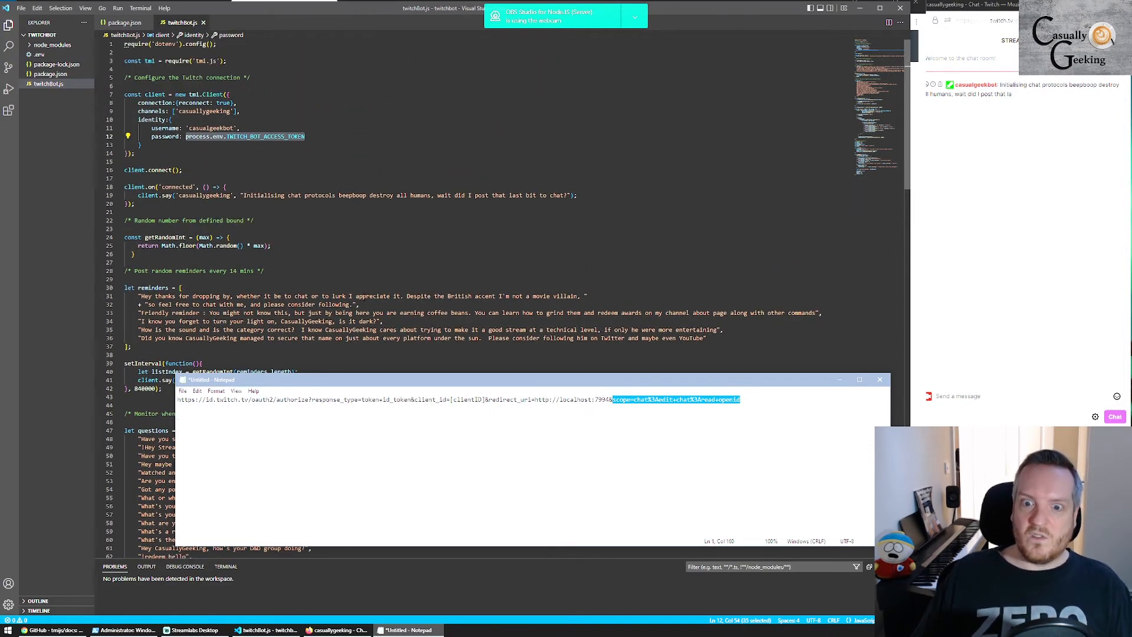
{"action": "mouse_move", "coordinate": [556, 396]}
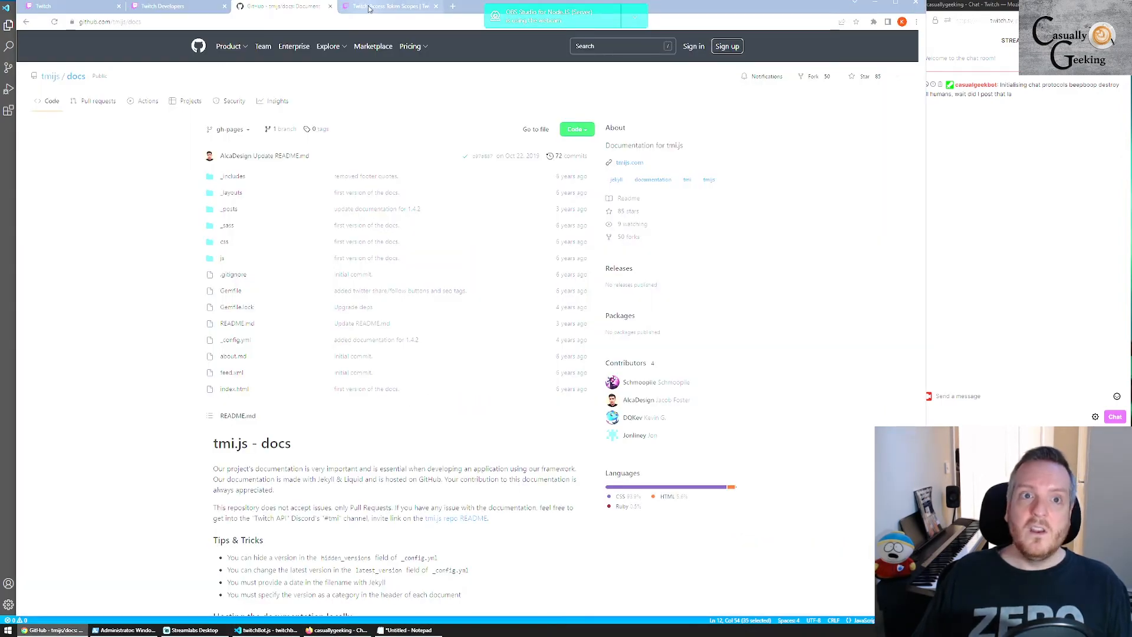
Scroll through the Twitch API and Chat and PubSub access token scope tables.
{"action": "left_click", "coordinate": [389, 6]}
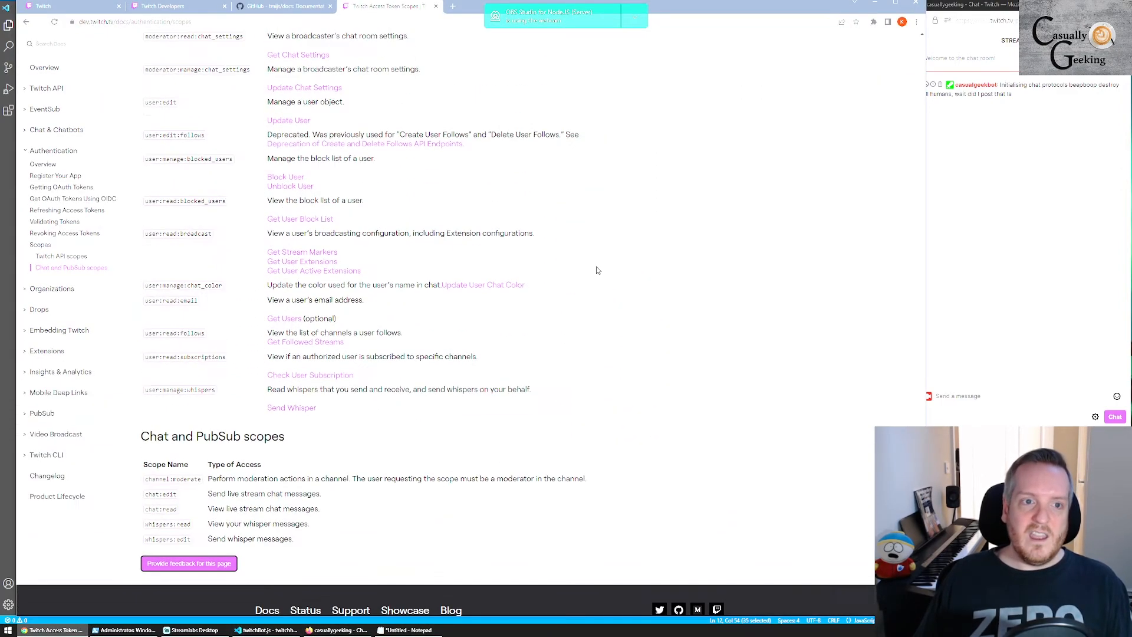
{"action": "scroll", "scroll_direction": "up", "scroll_amount": 3}
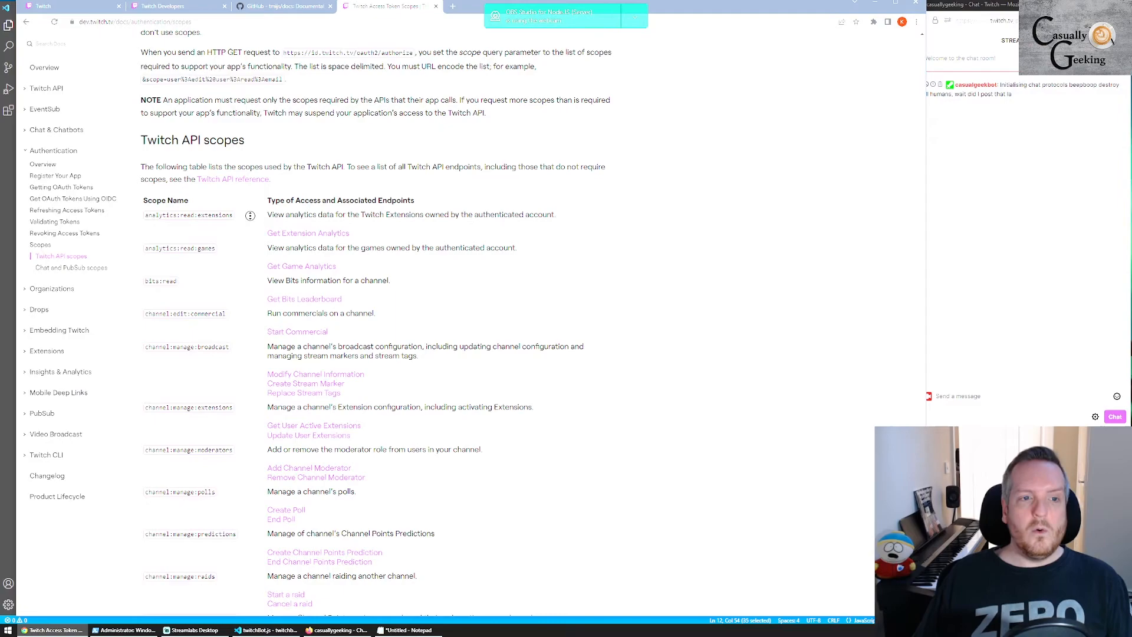
{"action": "scroll", "scroll_direction": "down", "scroll_amount": 3}
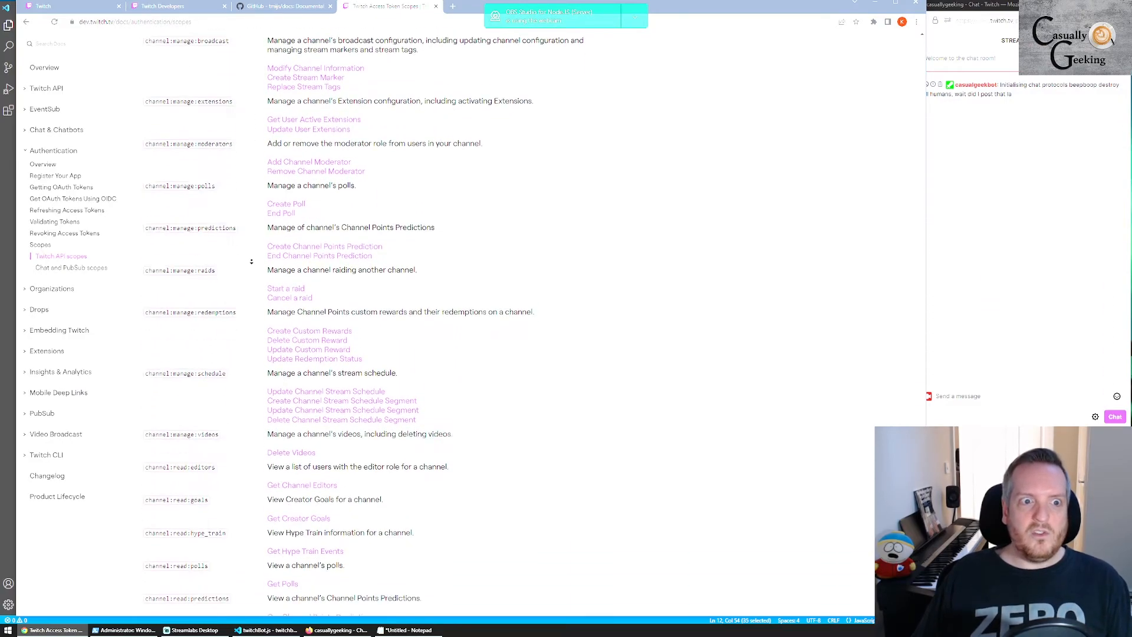
{"action": "scroll", "scroll_direction": "down", "scroll_amount": 3}
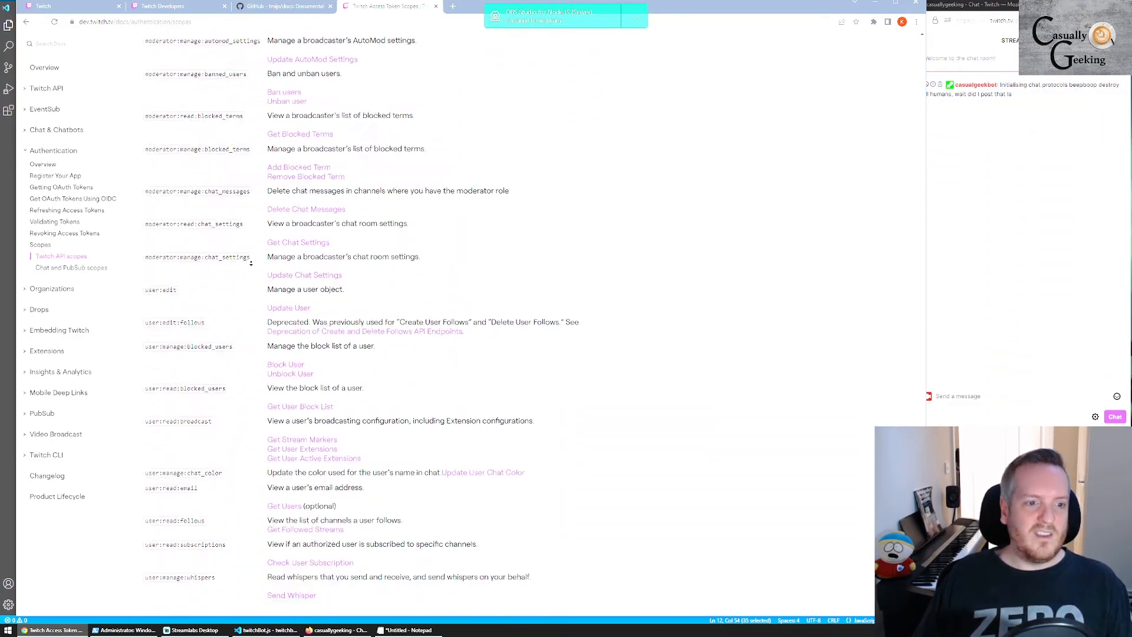
{"action": "scroll", "scroll_direction": "down", "scroll_amount": 3}
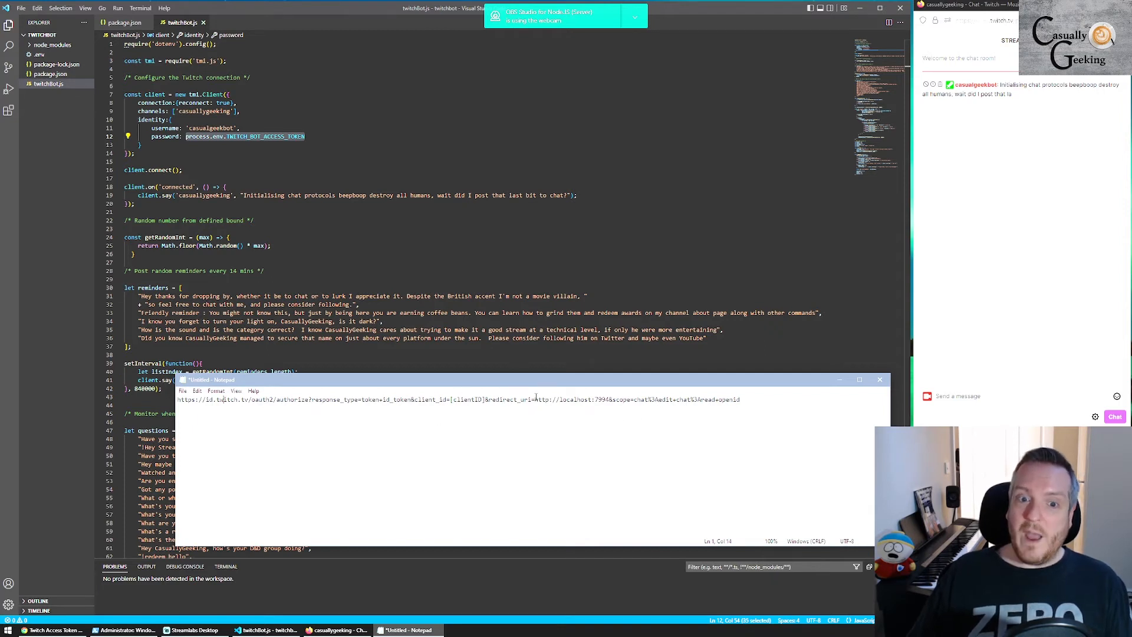
Set aside the Notepad OAuth URL note to show the bot code again.
{"action": "double_click", "coordinate": [571, 398]}
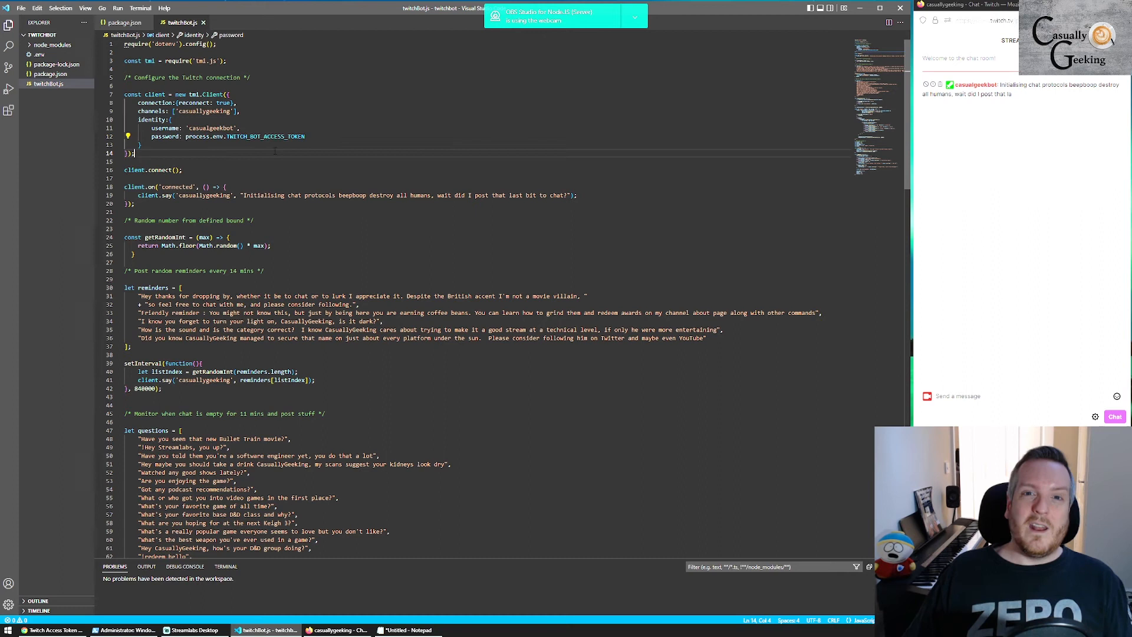
Highlight client.on on line 18 for the 'connected' greeting handler.
{"action": "left_click", "coordinate": [182, 169]}
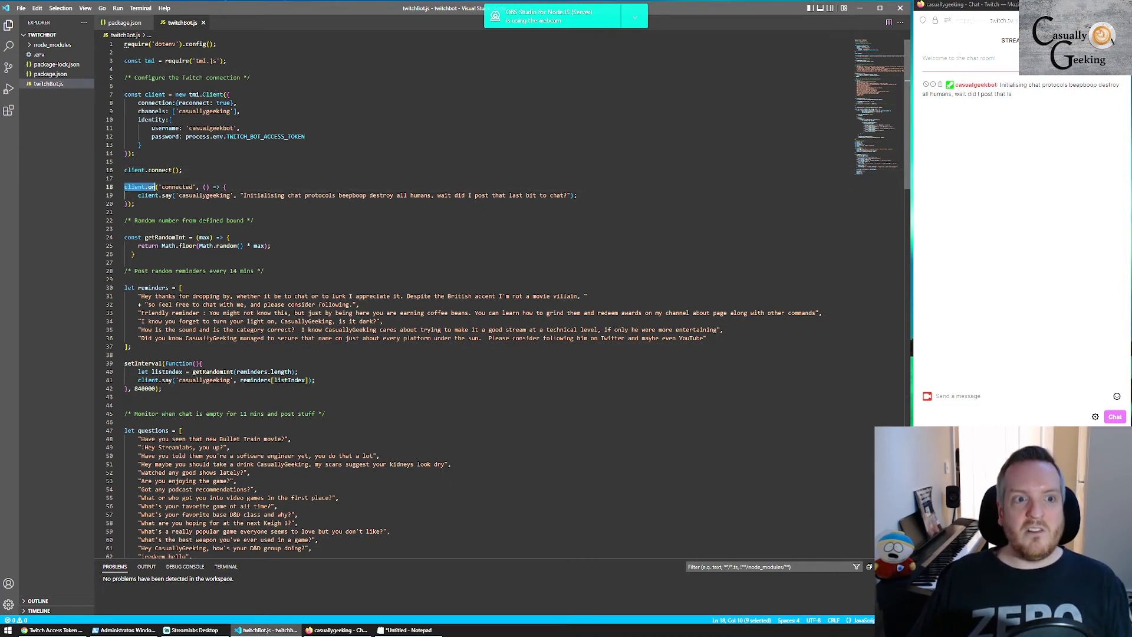
{"action": "left_click_drag", "start_coordinate": [156, 187], "coordinate": [135, 203]}
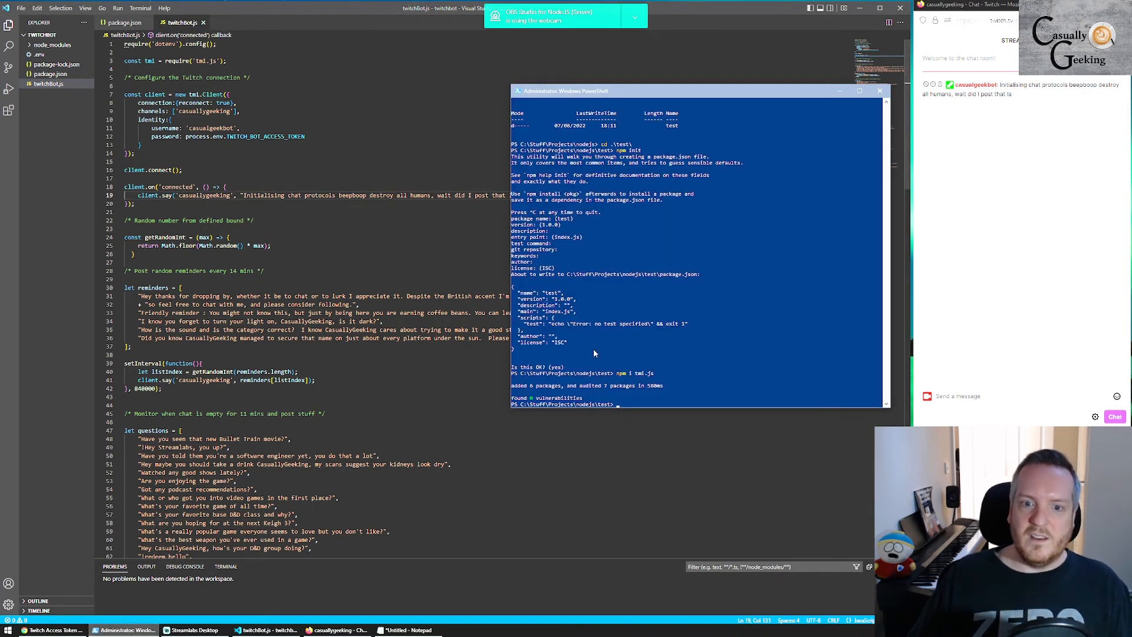
Move from the test folder into twitchbot and run npm start.
{"action": "type", "text": "cd .."}
{"action": "type", "text": "cd .\\twitchbot\\"}
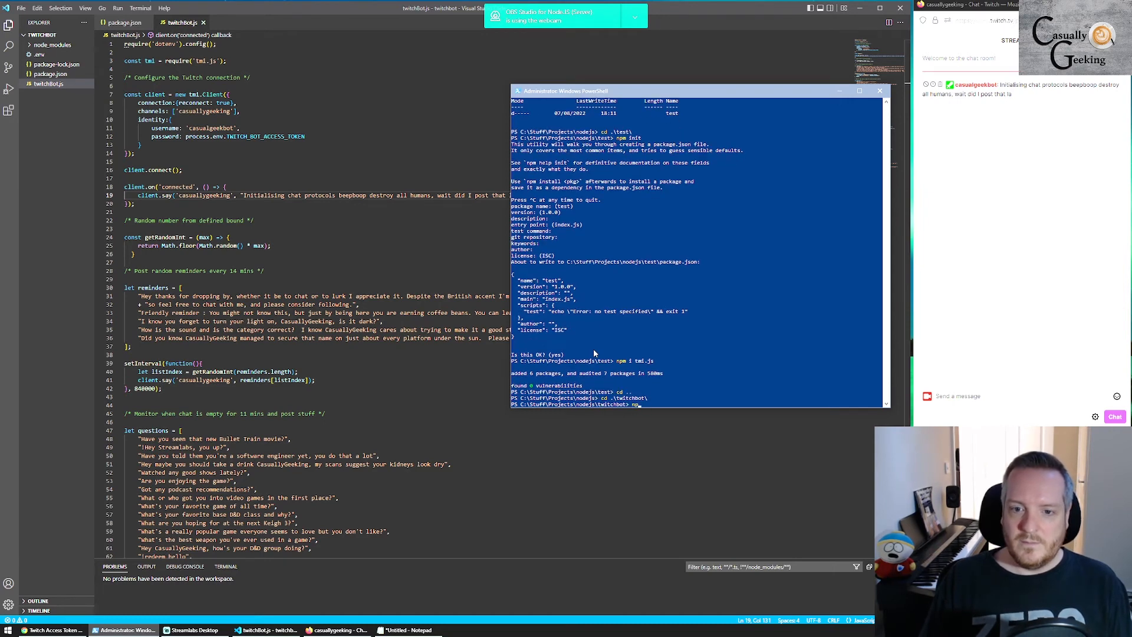
{"action": "type", "text": "npm start"}
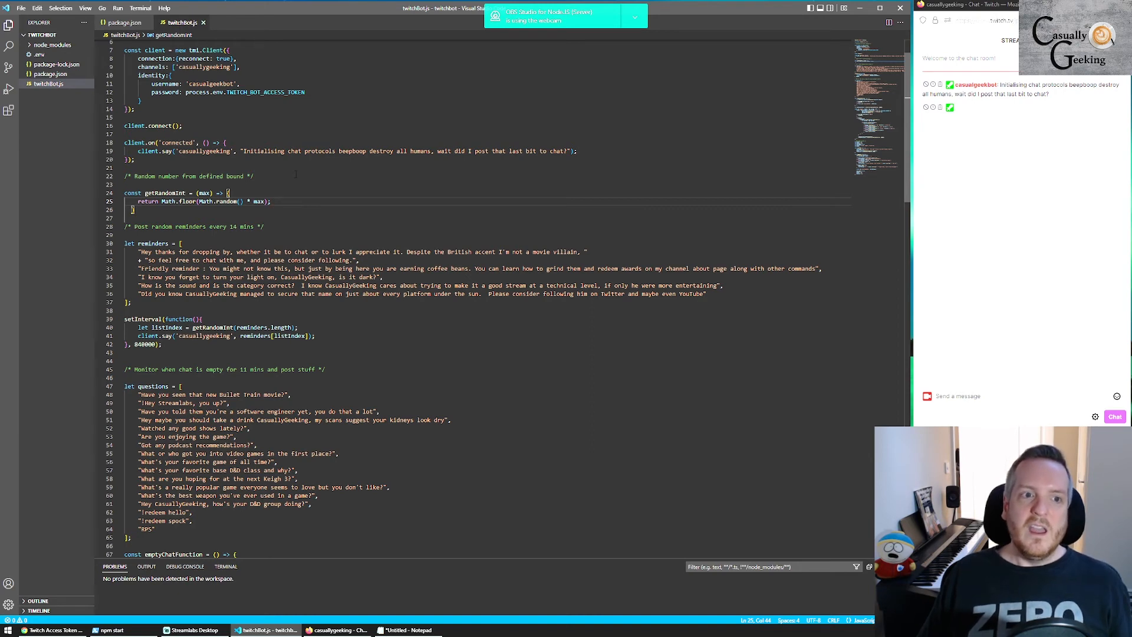
{"action": "scroll", "scroll_direction": "down", "scroll_amount": 3}
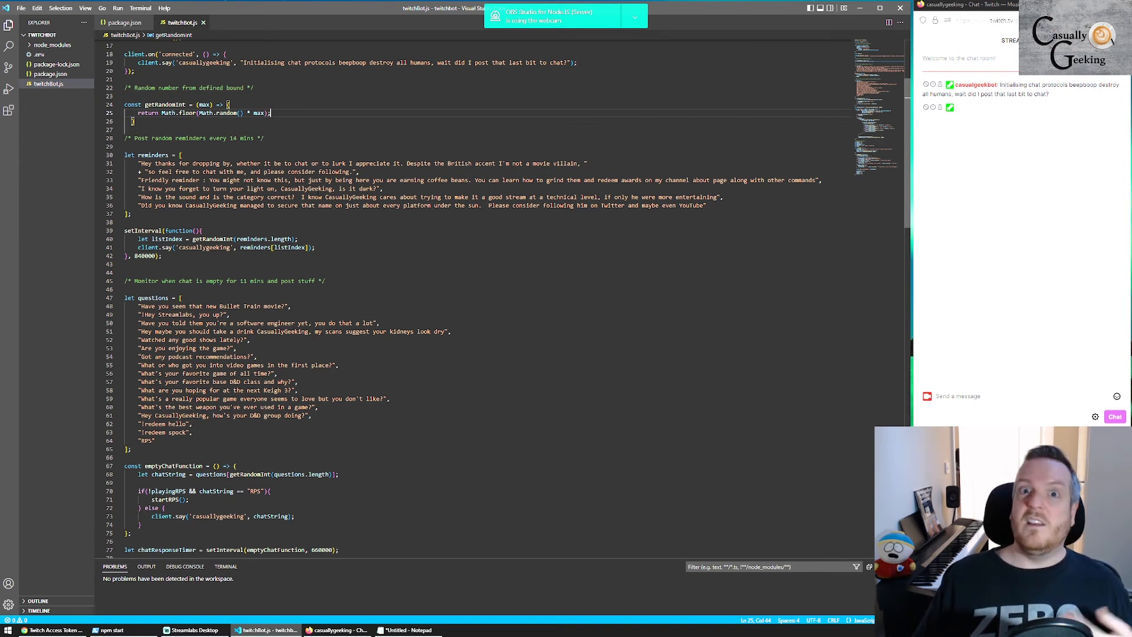
{"action": "scroll", "scroll_direction": "down", "scroll_amount": 3}
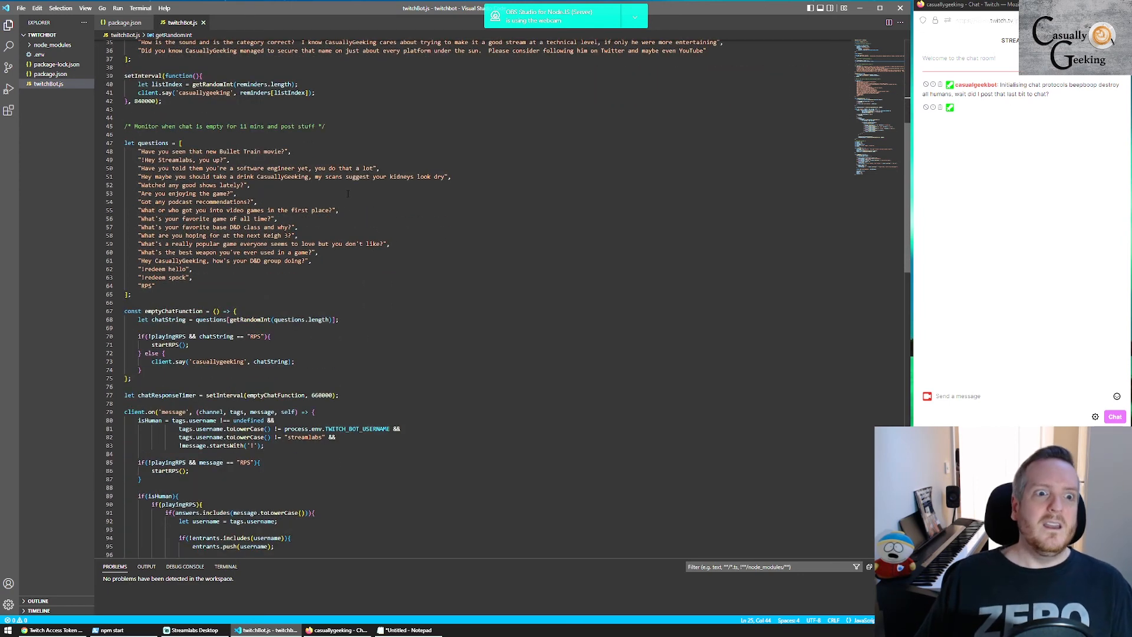
{"action": "scroll", "scroll_direction": "down", "scroll_amount": 3}
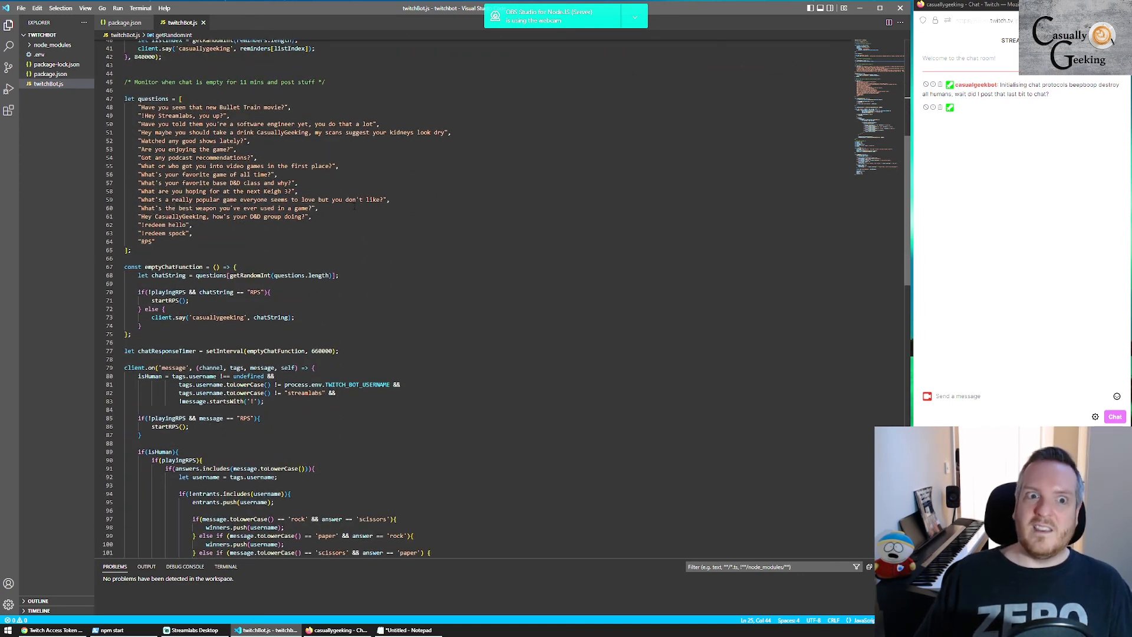
{"action": "scroll", "scroll_direction": "down", "scroll_amount": 3}
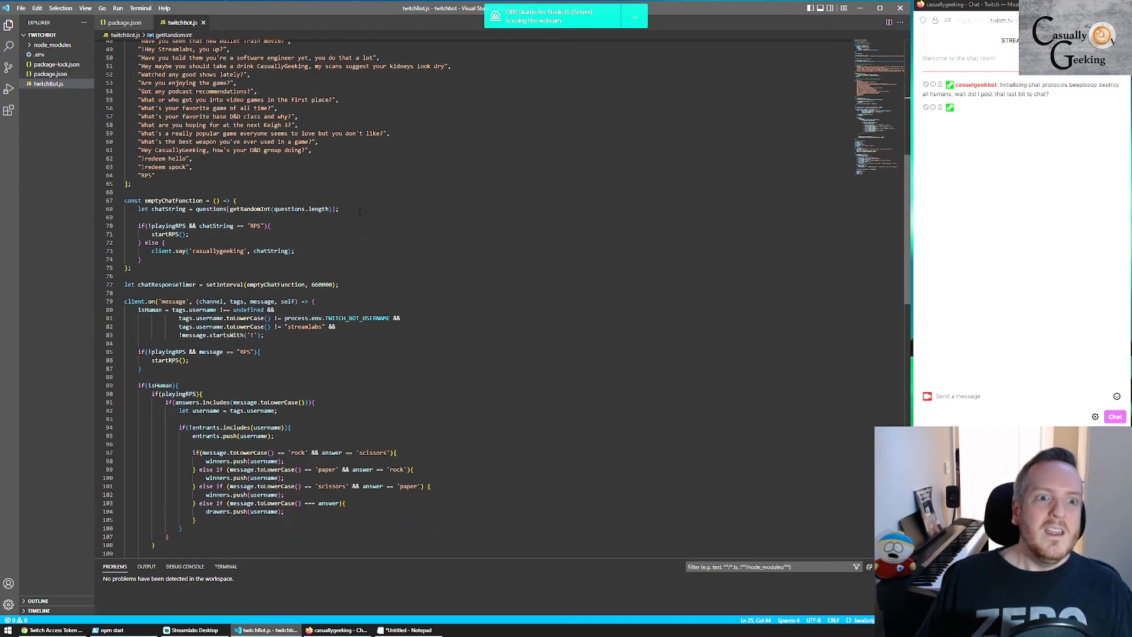
{"action": "scroll", "scroll_direction": "down", "scroll_amount": 3}
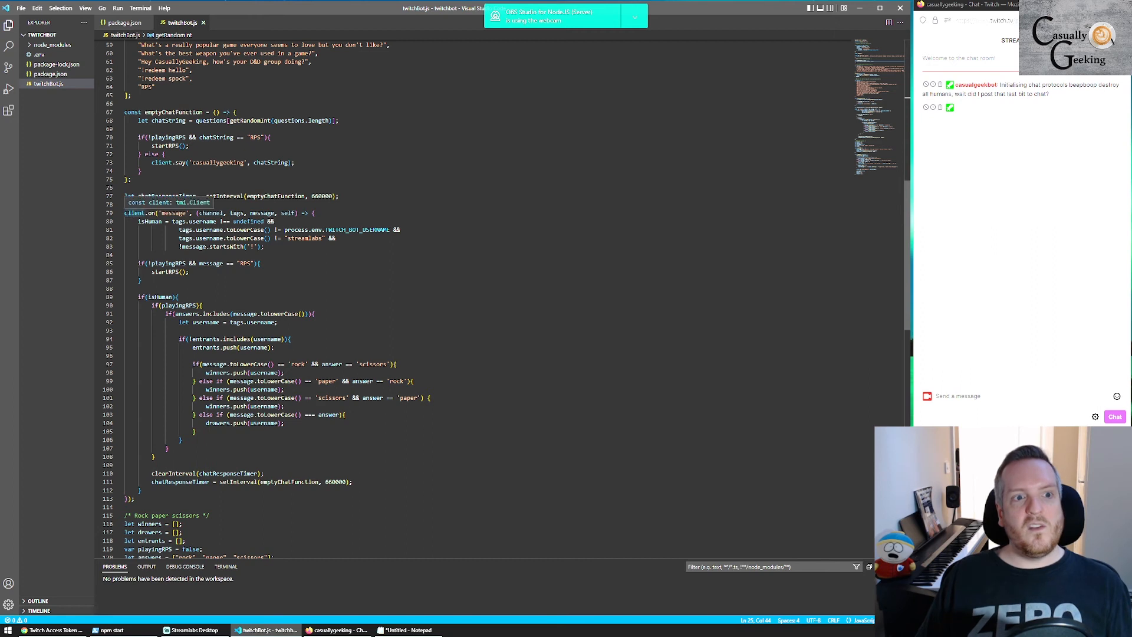
Highlight the isHuman check on line 79, then type 'RPS' into Twitch chat.
{"action": "triple_click", "coordinate": [217, 212]}
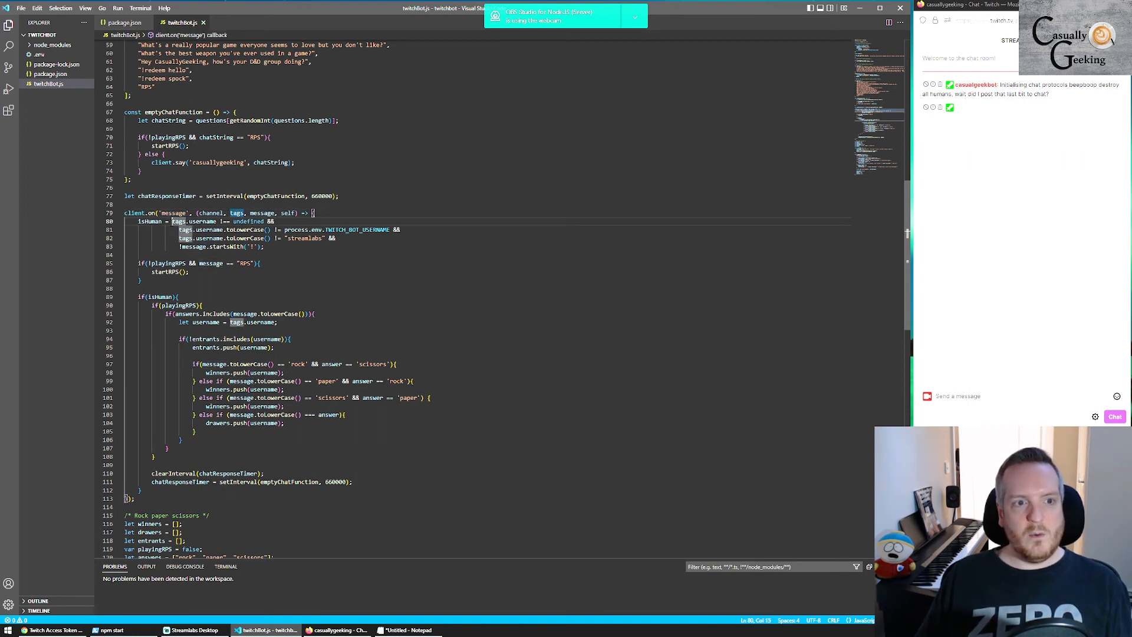
{"action": "mouse_move", "coordinate": [237, 213]}
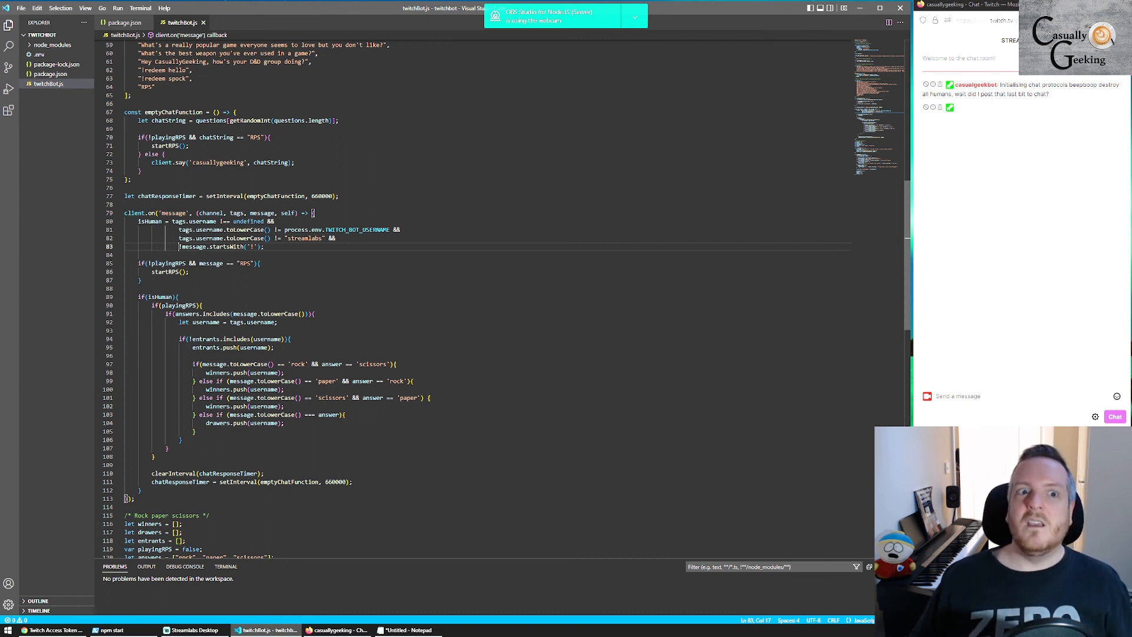
{"action": "scroll", "scroll_direction": "down", "scroll_amount": 3}
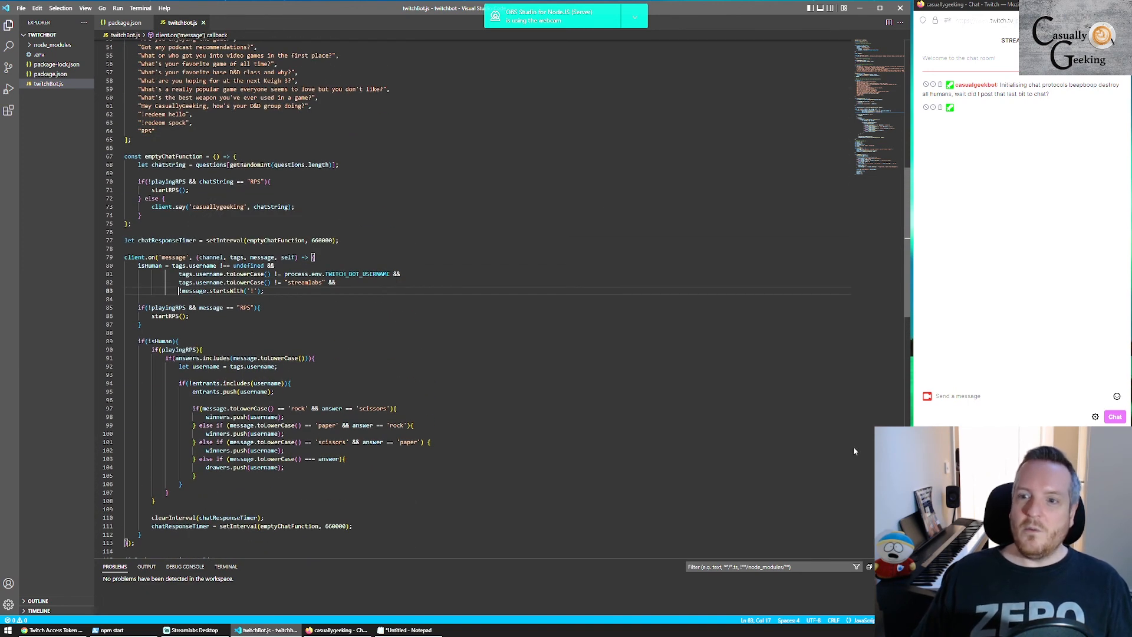
{"action": "type", "text": "RPS"}
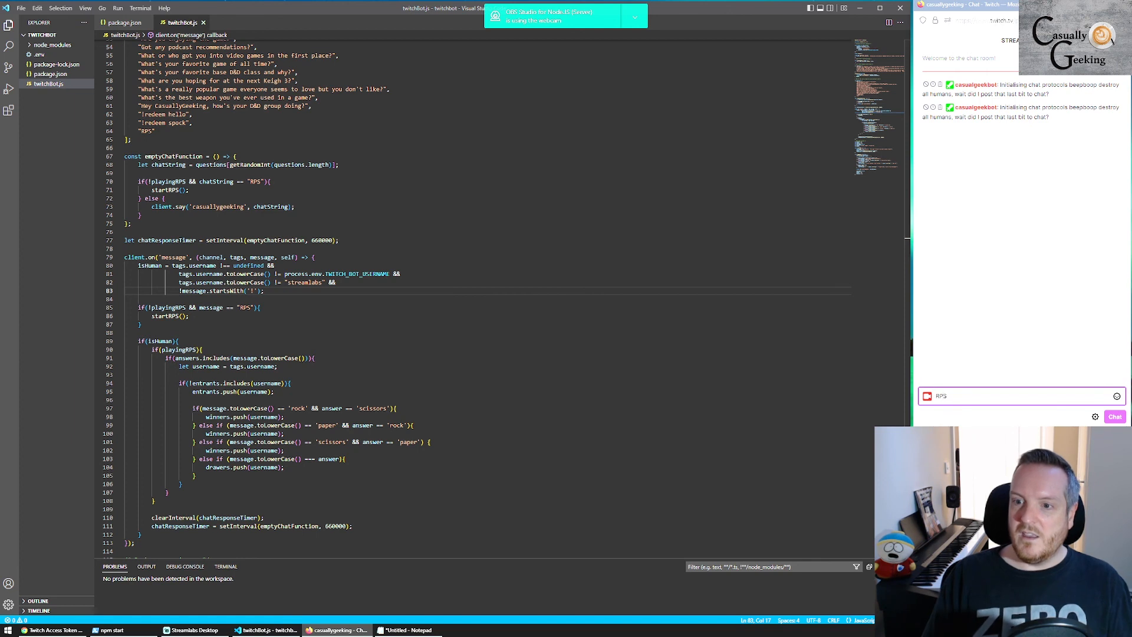